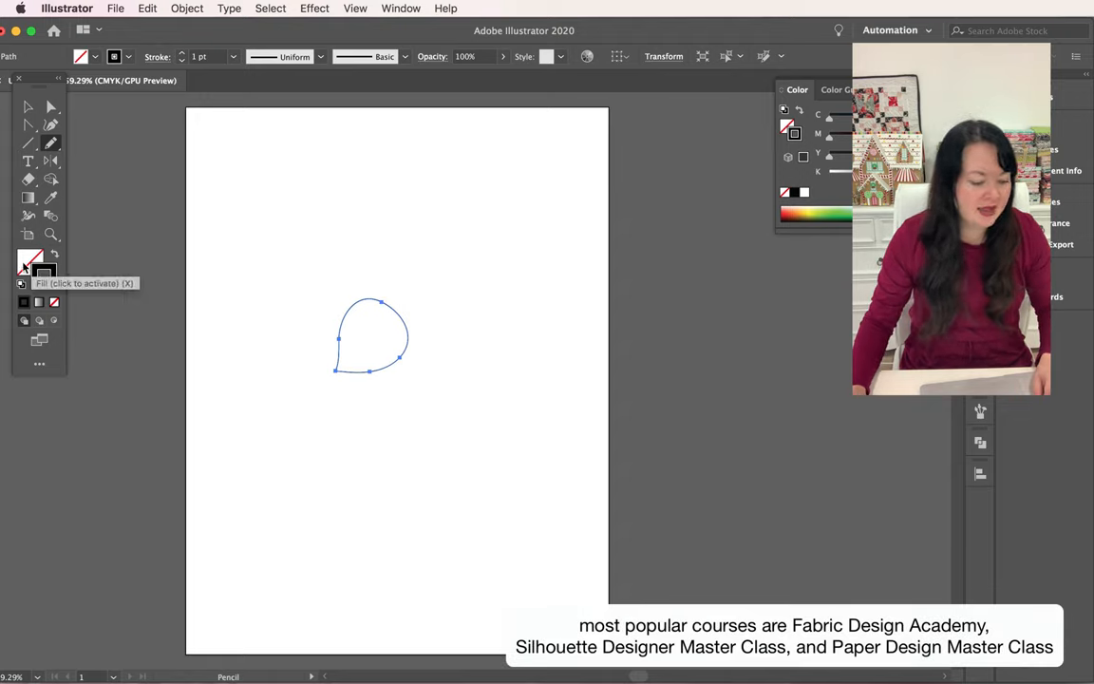
mouse_move(22, 290)
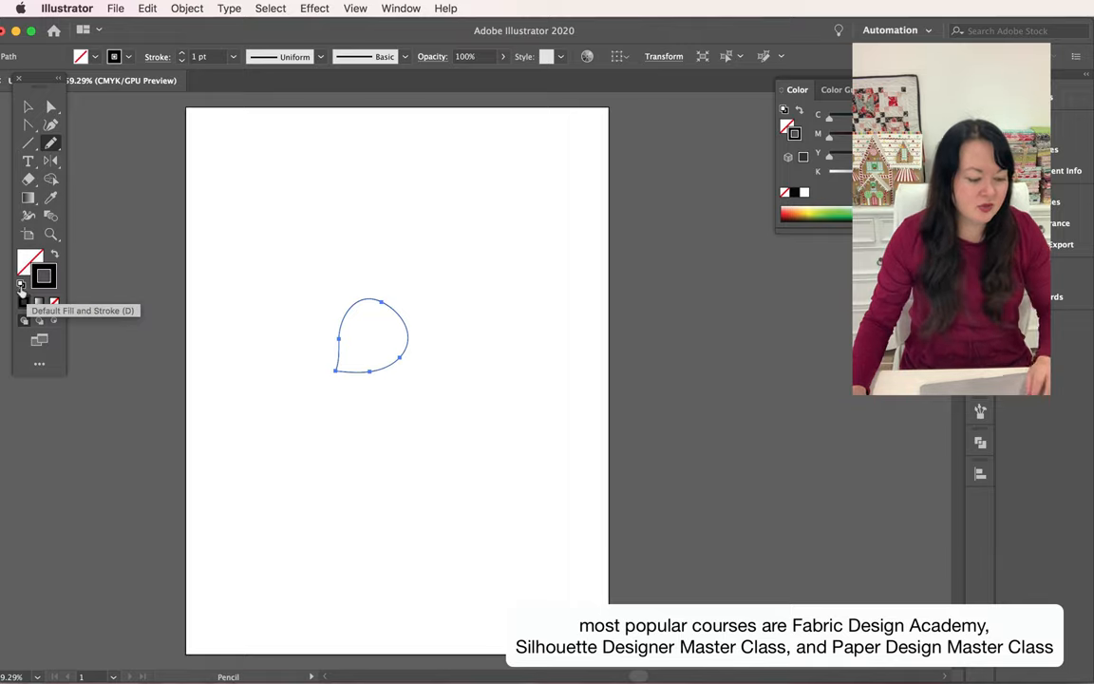
Fill the raindrop brush head with black, set its stroke to None, and smooth the path.
click(21, 285)
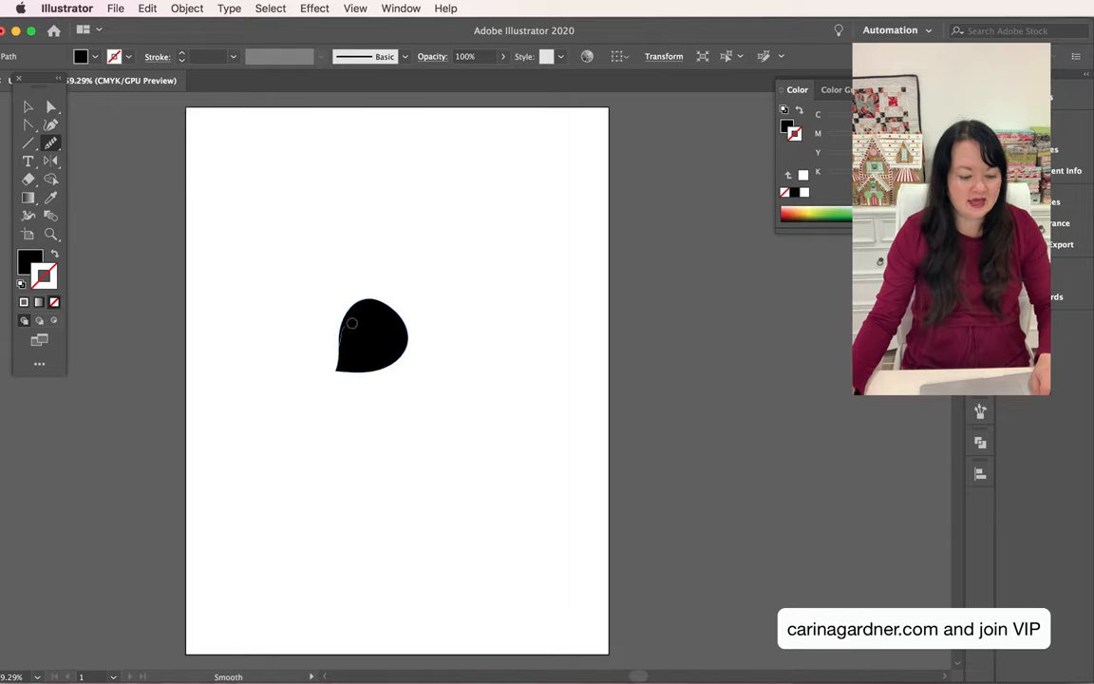
click(29, 143)
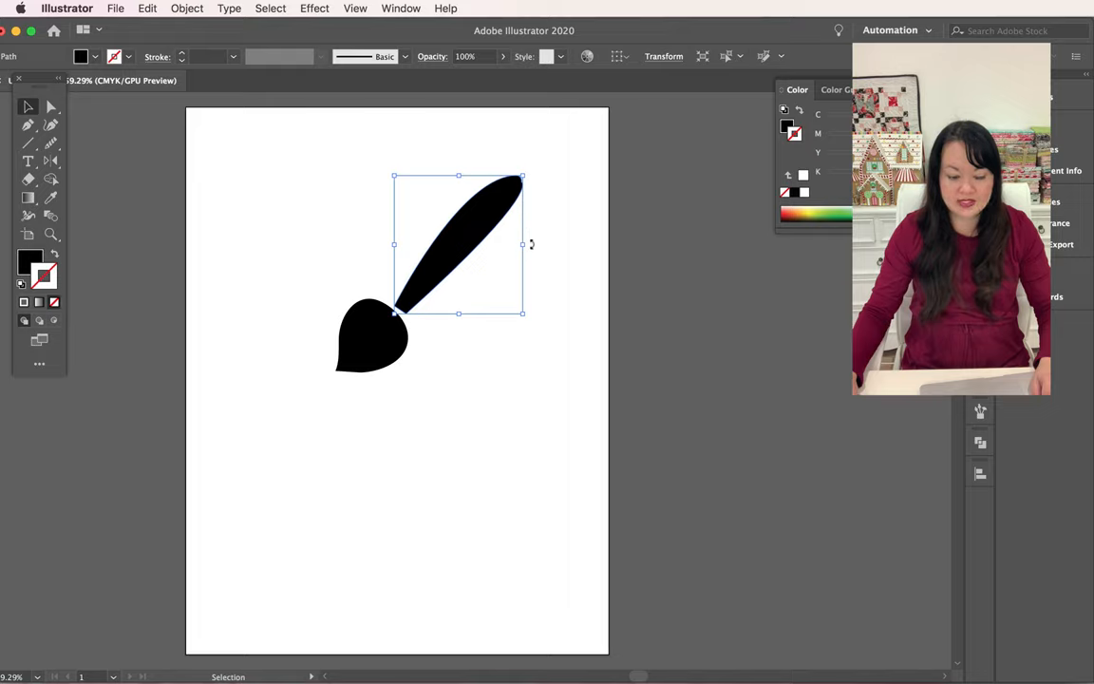
Rotate the black handle slightly clockwise toward the upper right.
click(51, 142)
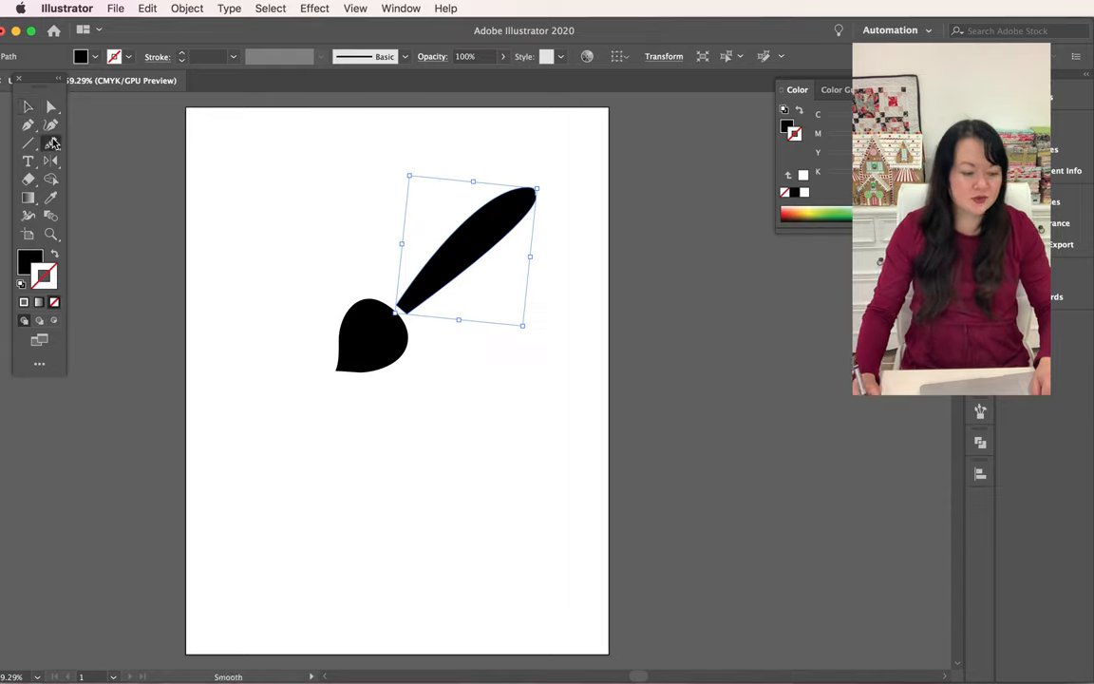